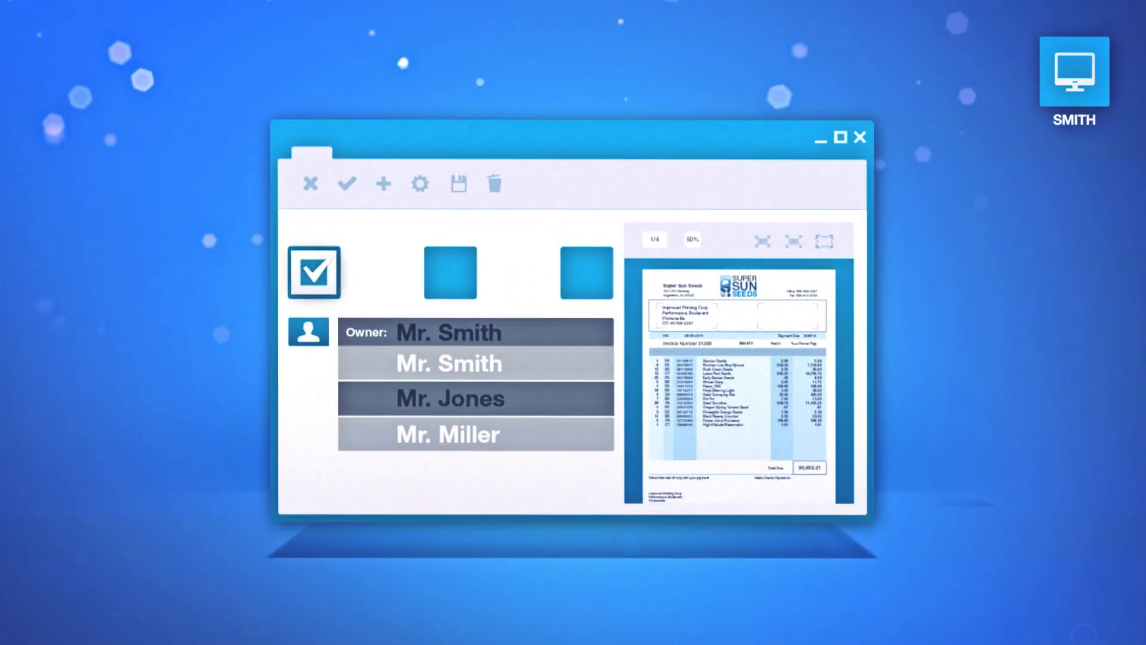
Hand the invoice from Mr. Smith to Mr. Jones as the new owner
left_click(449, 399)
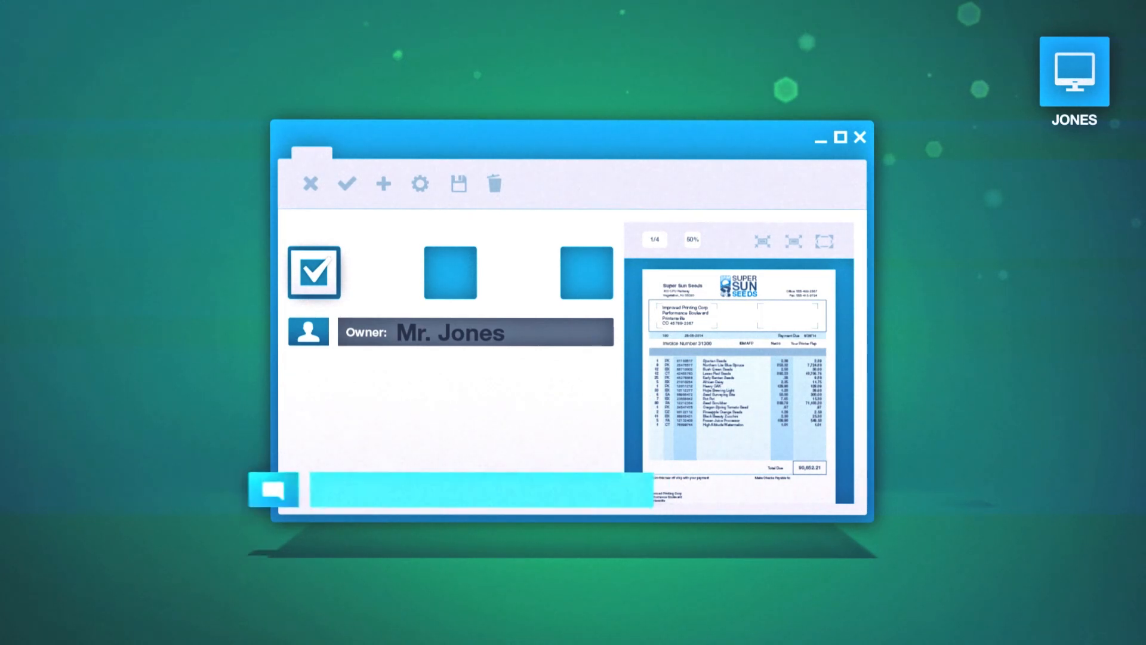
Add the note 'additional information', approve as Mr. Jones, and make Mr. Miller the owner
type("additional informati")
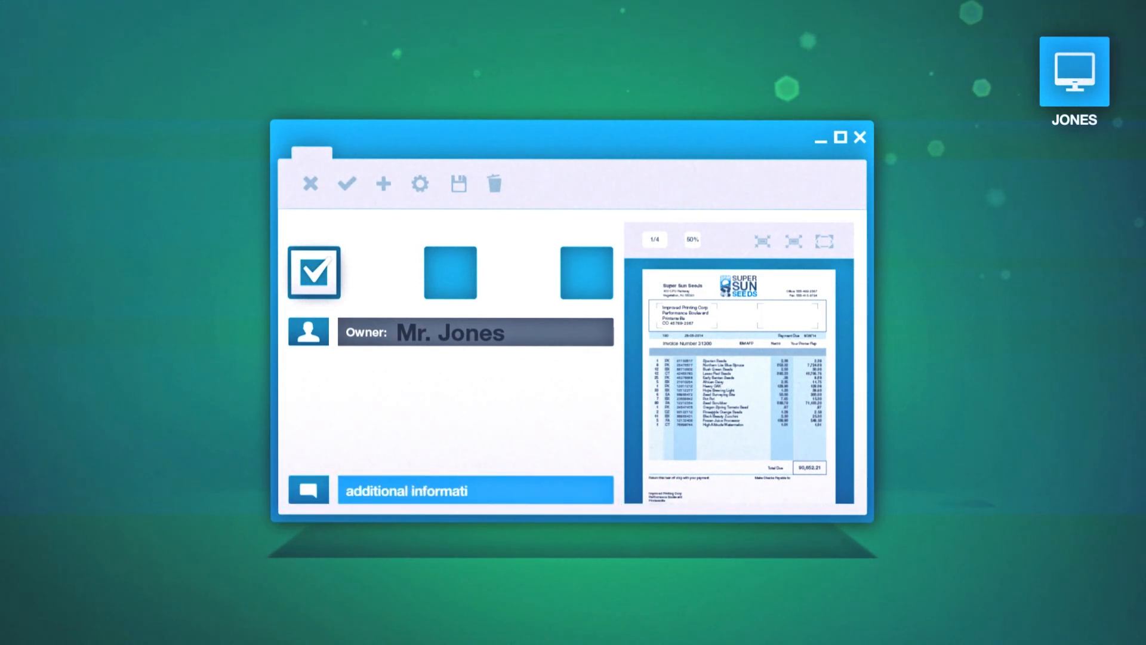
left_click(449, 272)
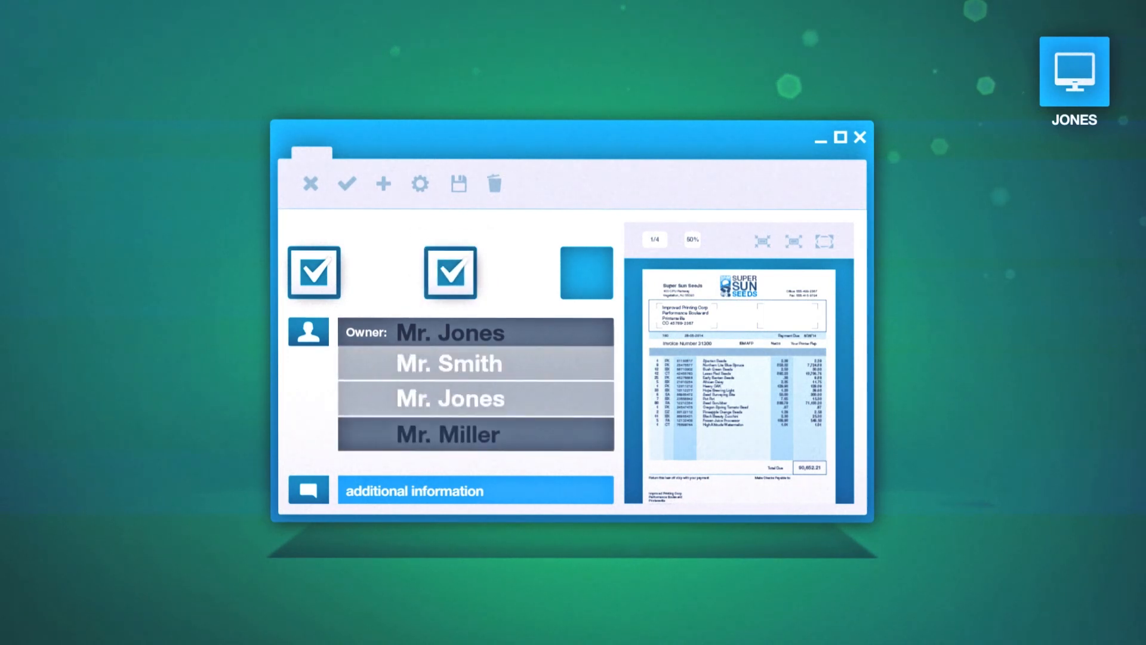
left_click(447, 433)
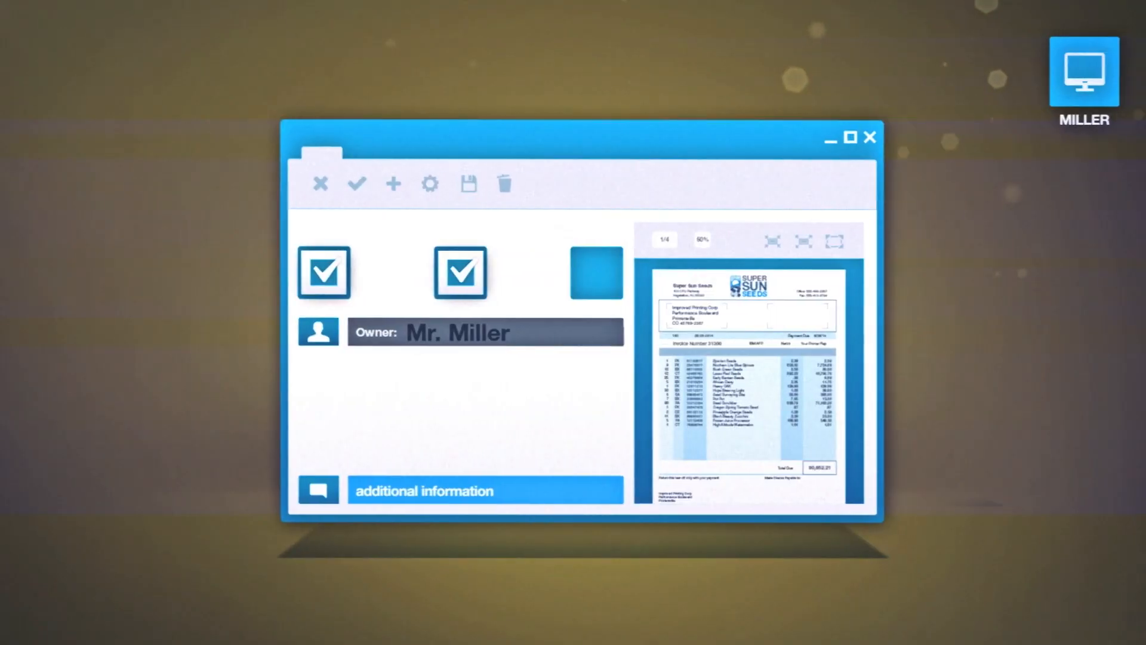